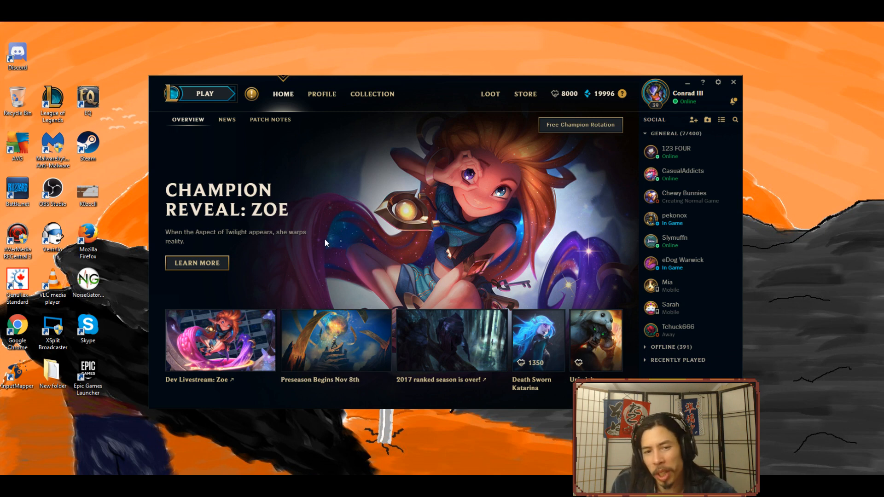
mouse_move(286, 166)
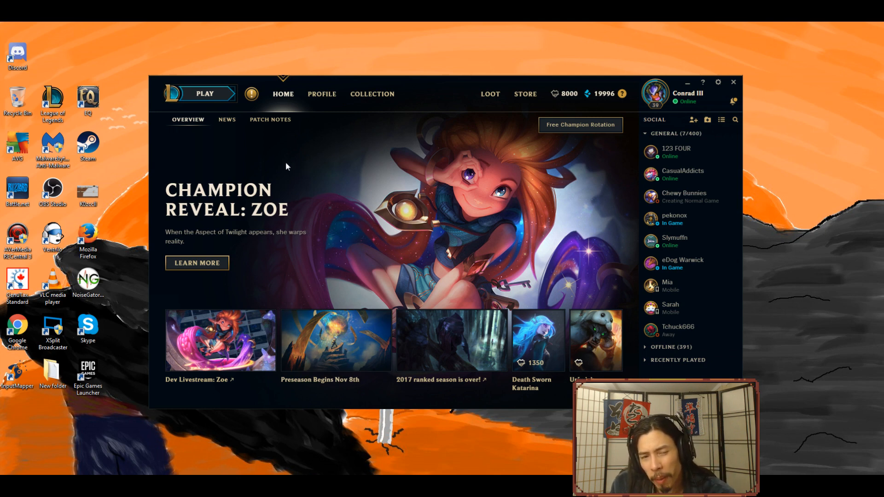
mouse_move(247, 144)
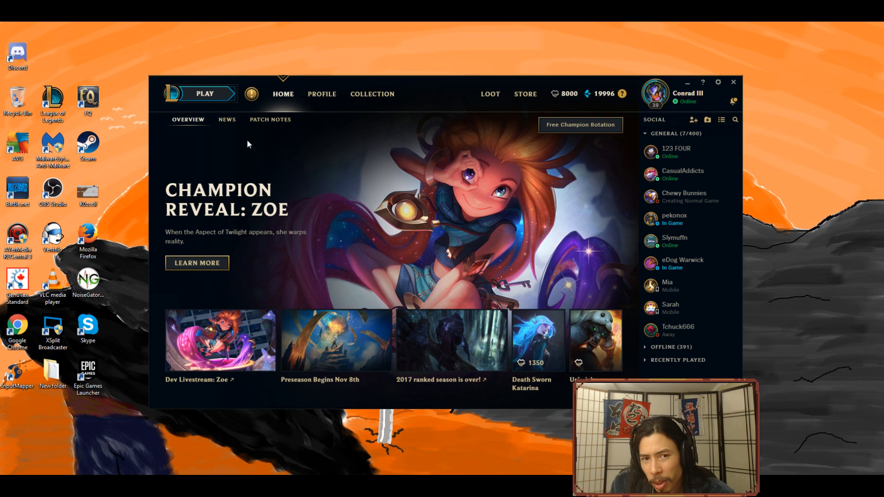
mouse_move(333, 246)
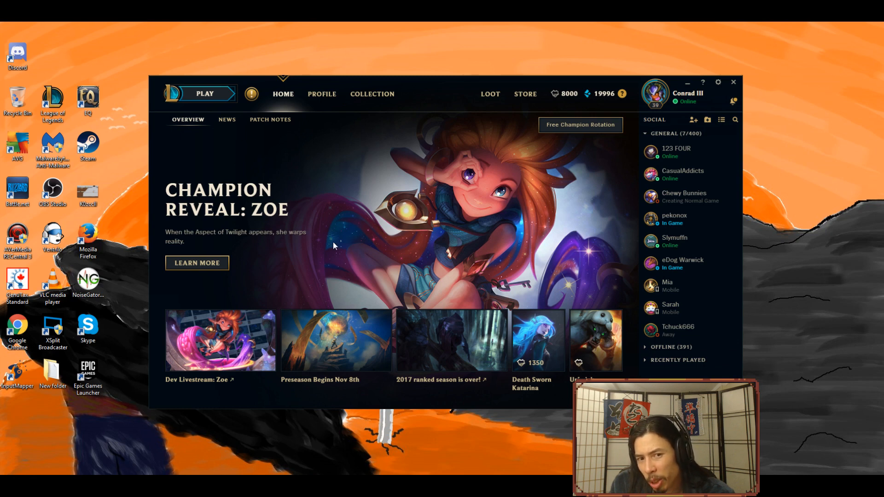
mouse_move(293, 287)
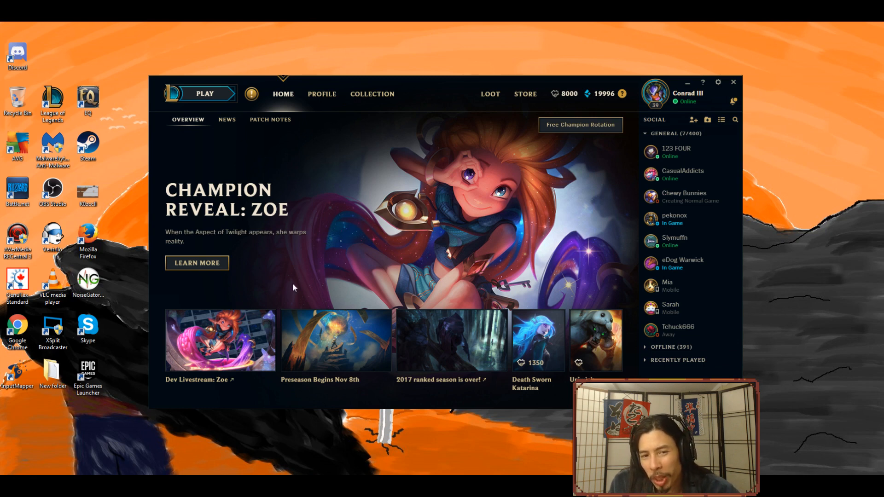
mouse_move(332, 236)
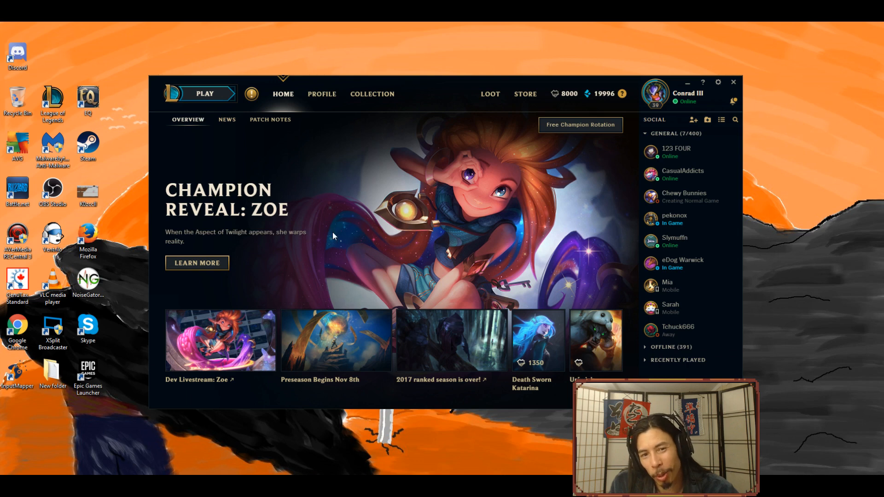
mouse_move(232, 294)
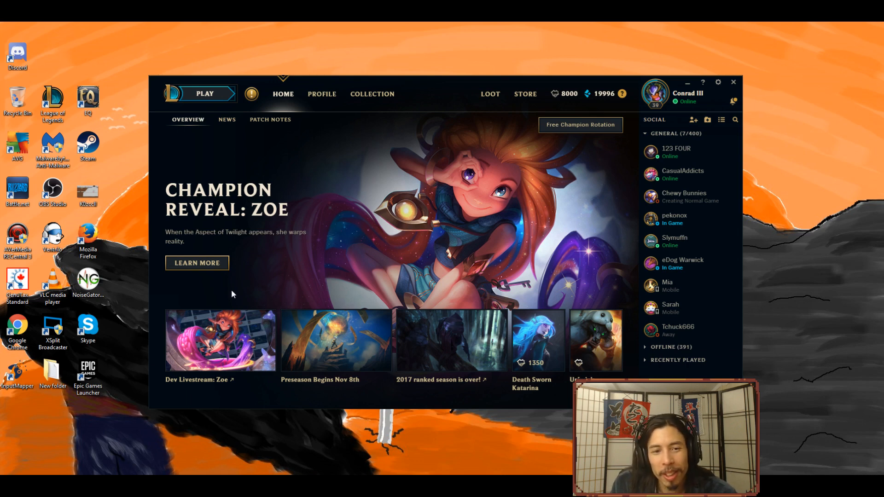
mouse_move(317, 241)
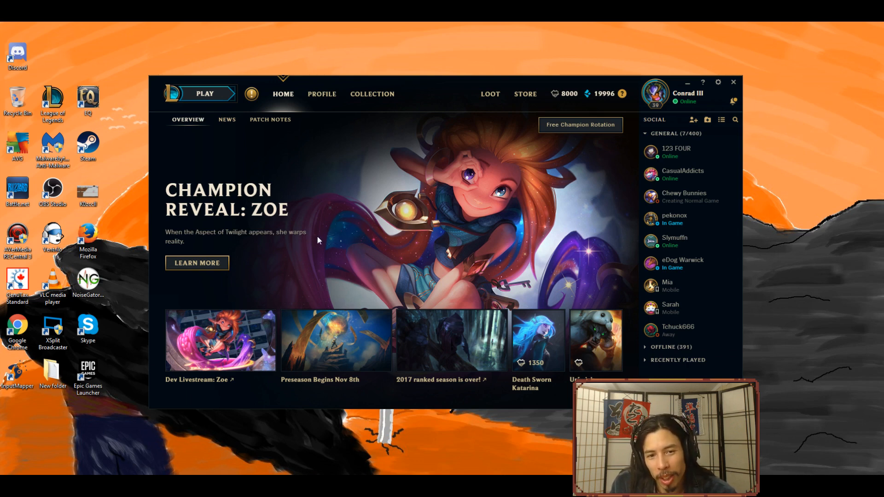
mouse_move(326, 239)
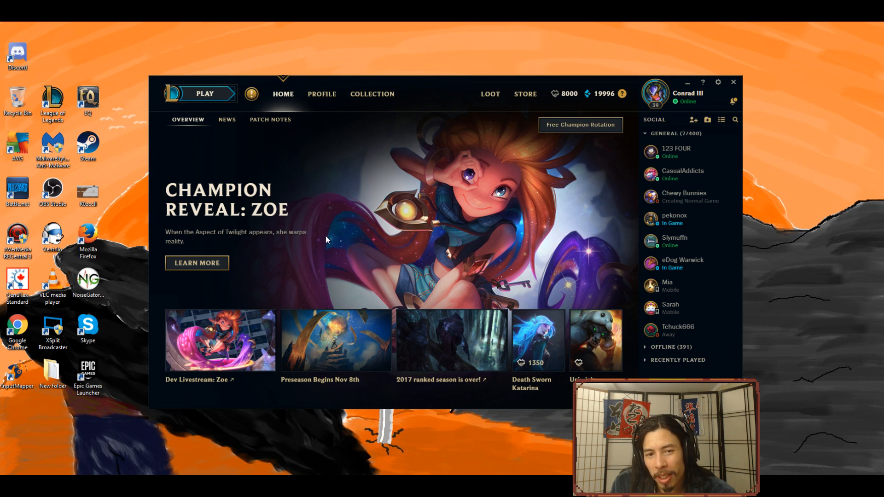
mouse_move(189, 130)
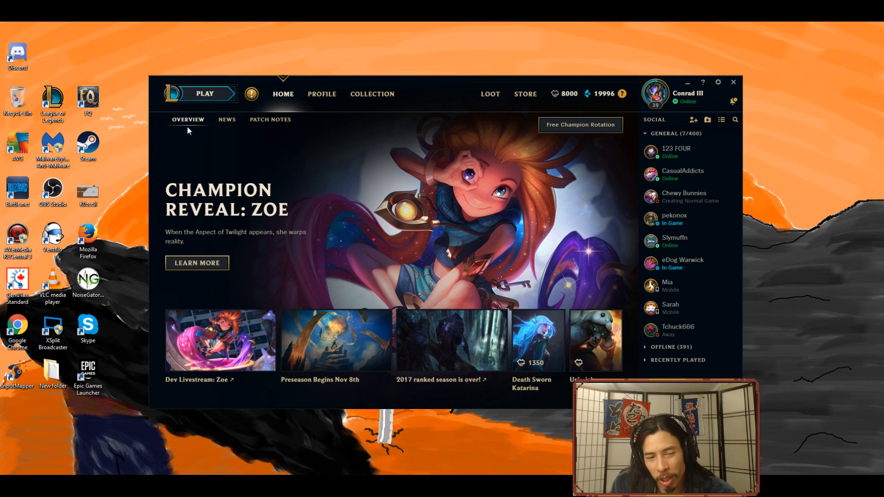
mouse_move(253, 295)
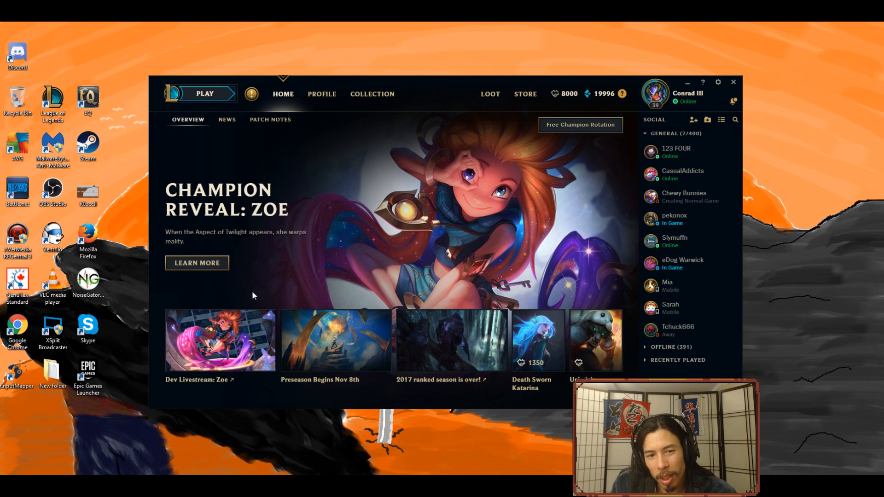
mouse_move(372, 262)
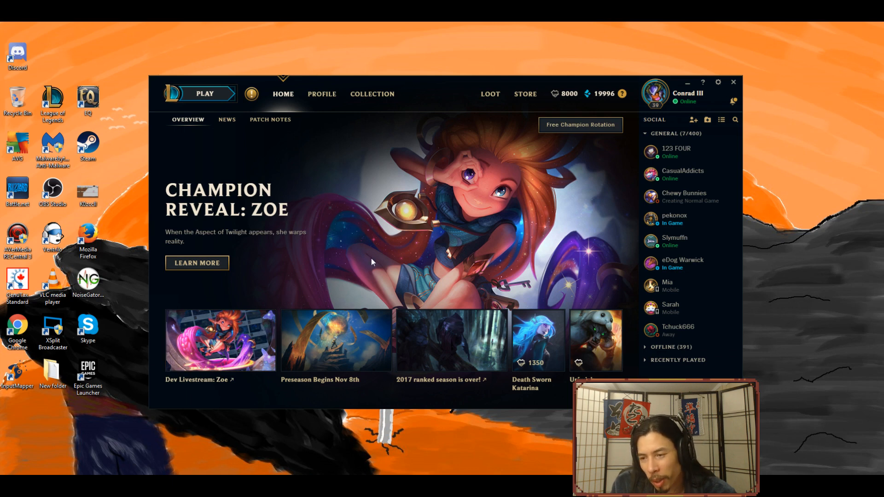